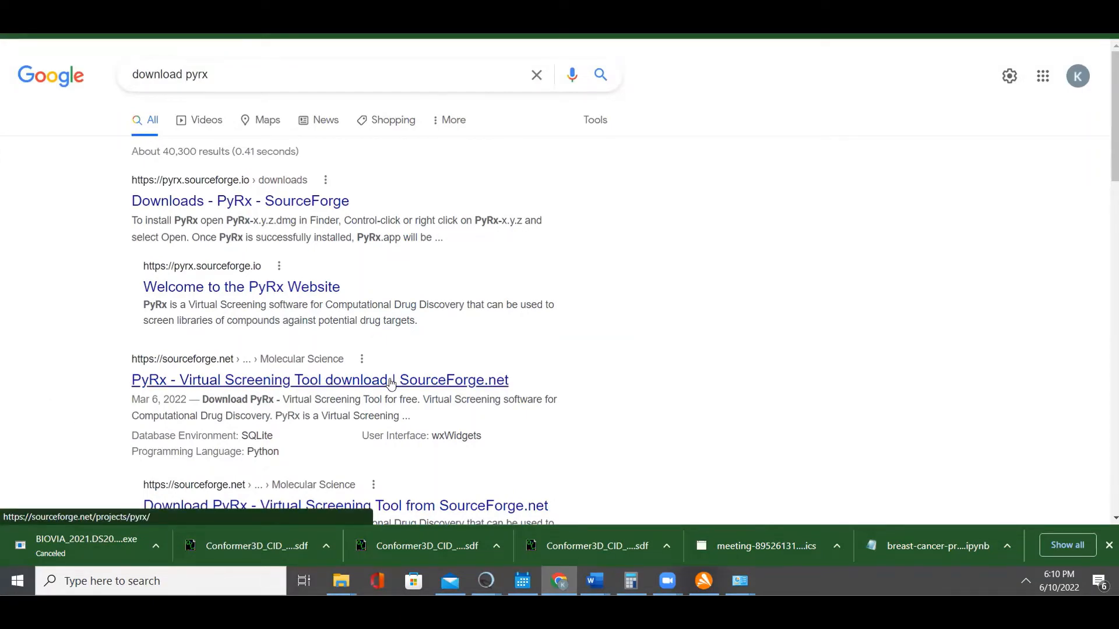
Open the 'PyRx - Virtual Screening Tool' SourceForge result and scroll its project page.
scroll("down", 3)
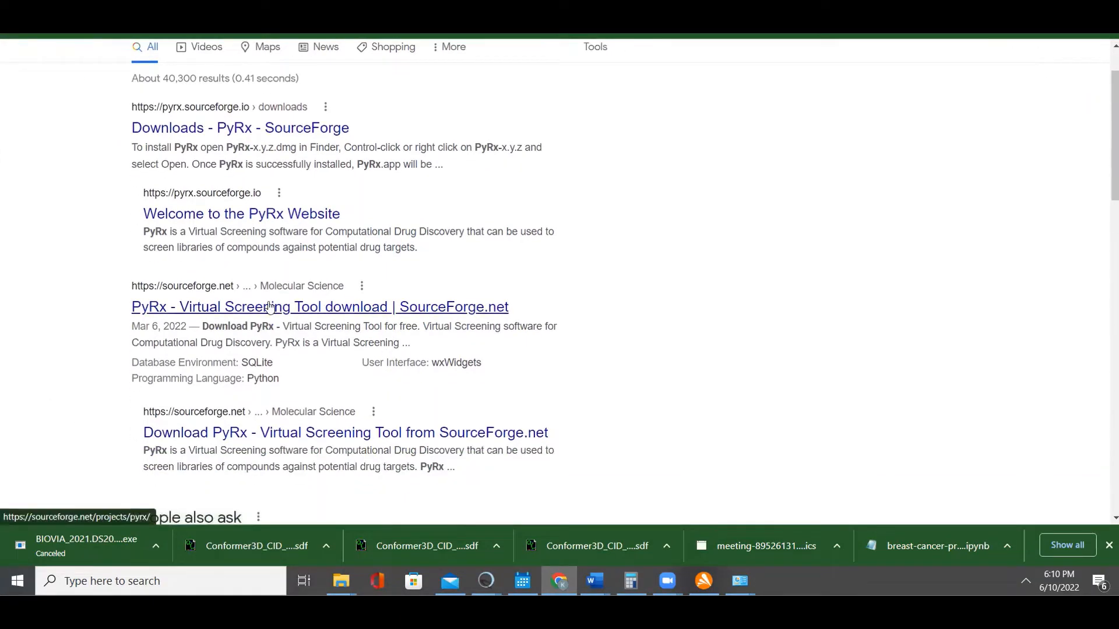
left_click(320, 306)
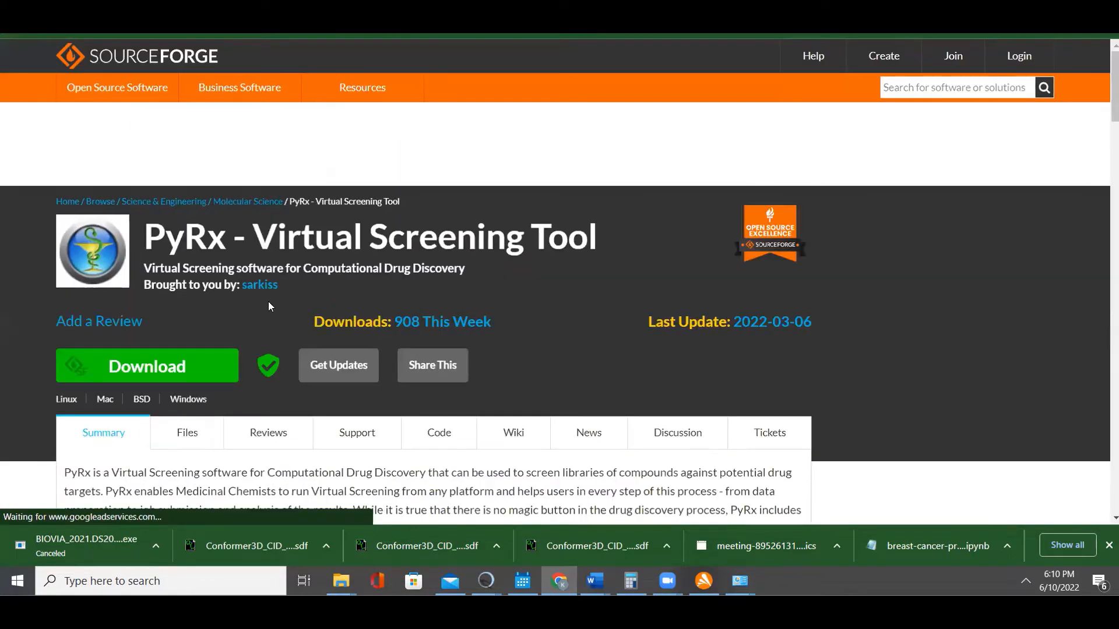
scroll("down", 3)
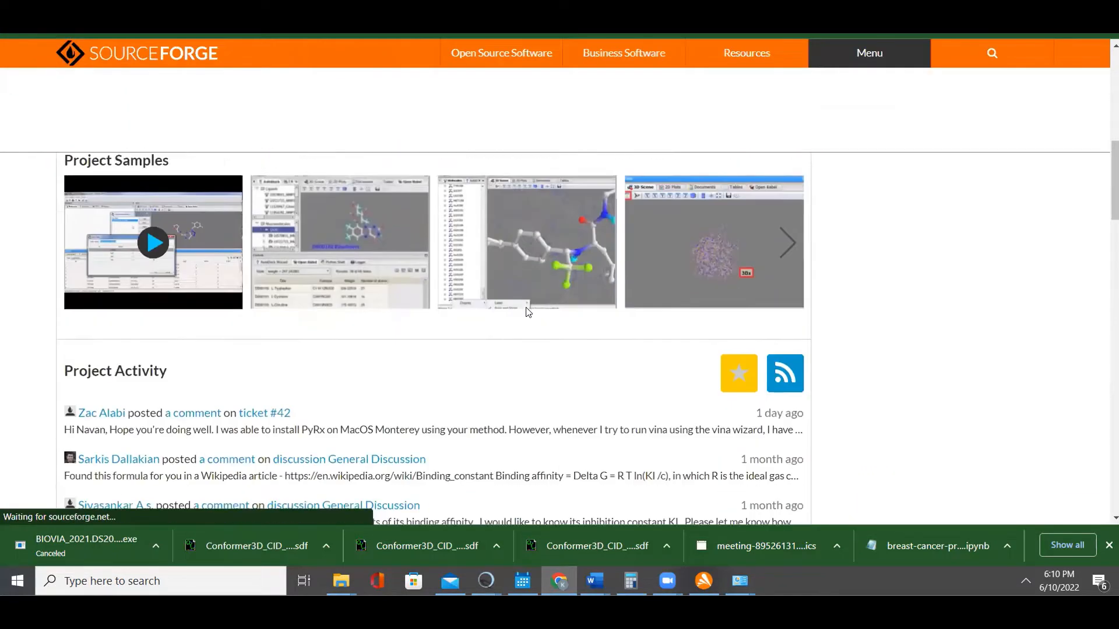
scroll("up", 3)
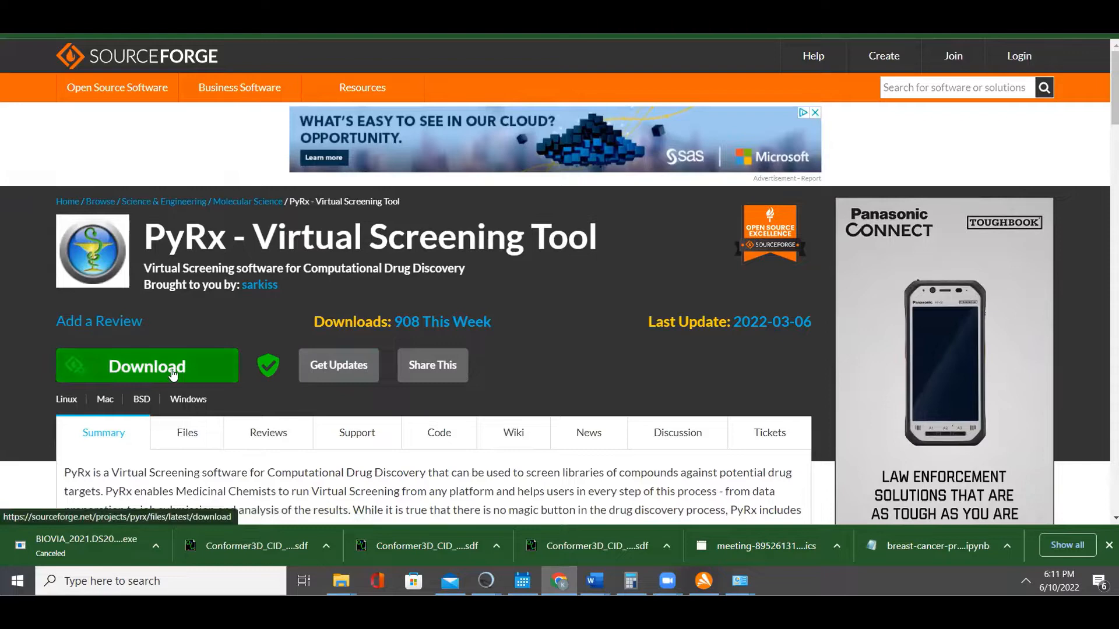
Download PyRx-0.8-Setup.exe via the project's green Download button.
left_click(147, 365)
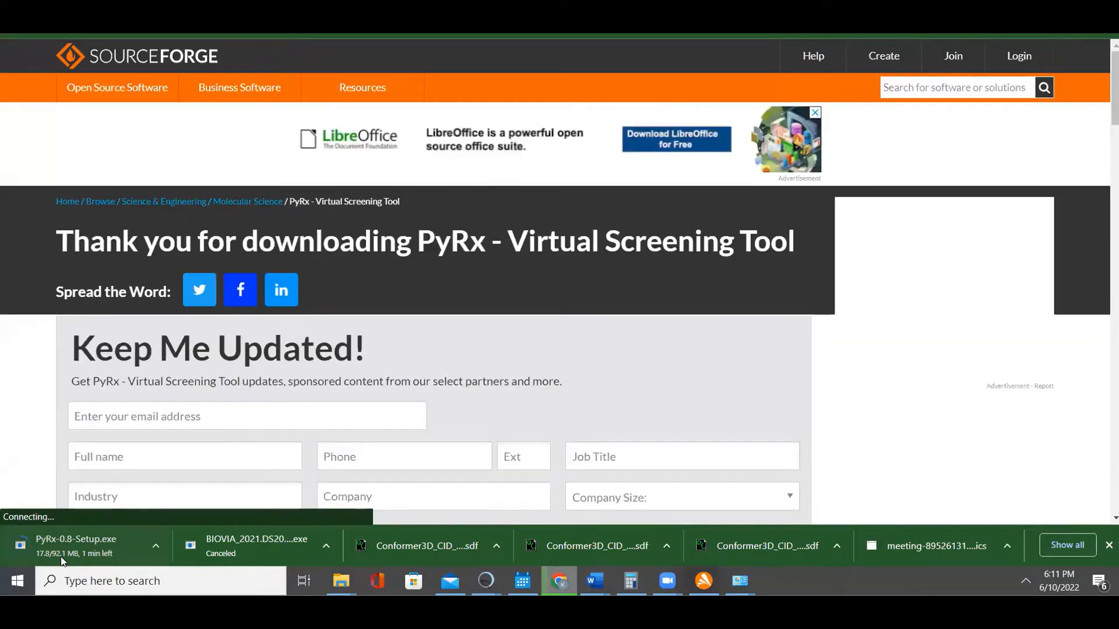
scroll("down", 3)
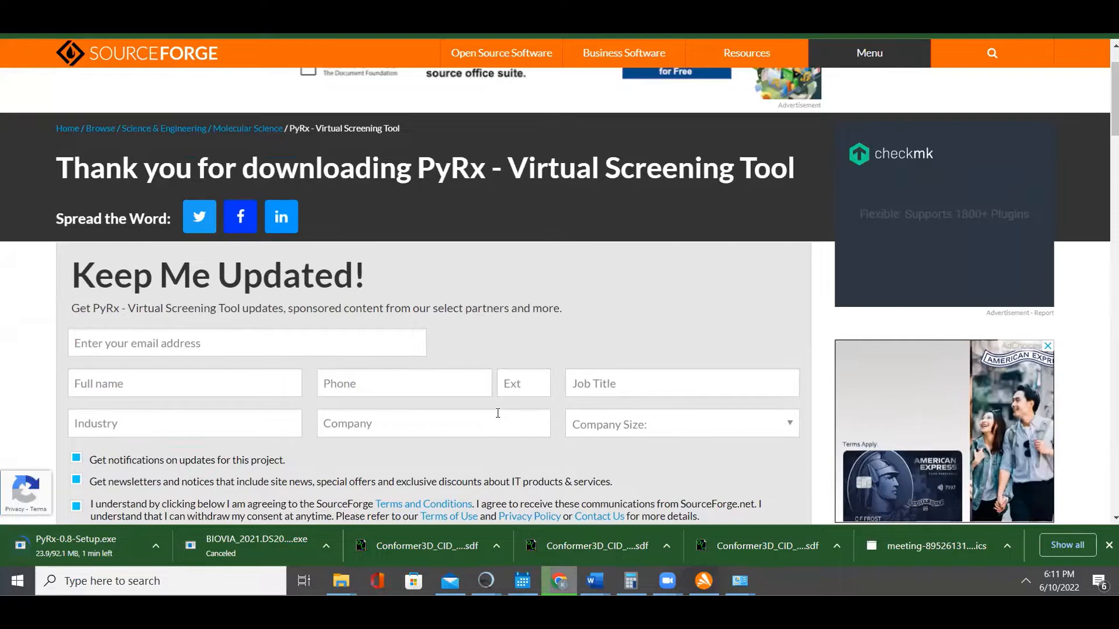
scroll("down", 3)
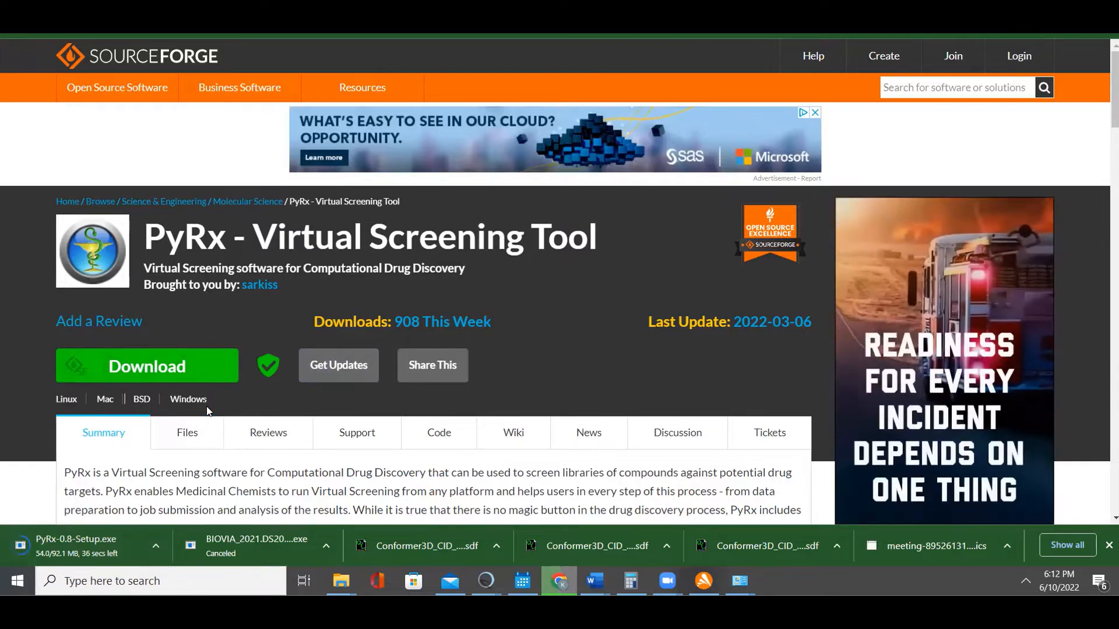
Browse the PyRx Files listing showing version folders 0.9, 0.8, 0.7 and 0.5.
scroll("down", 3)
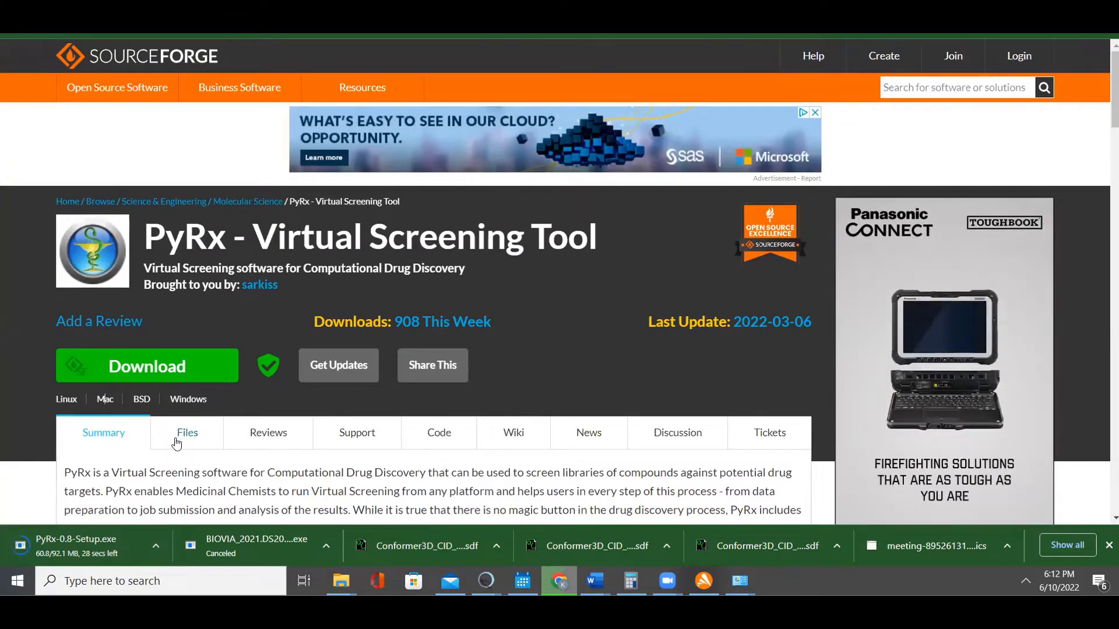
left_click(187, 432)
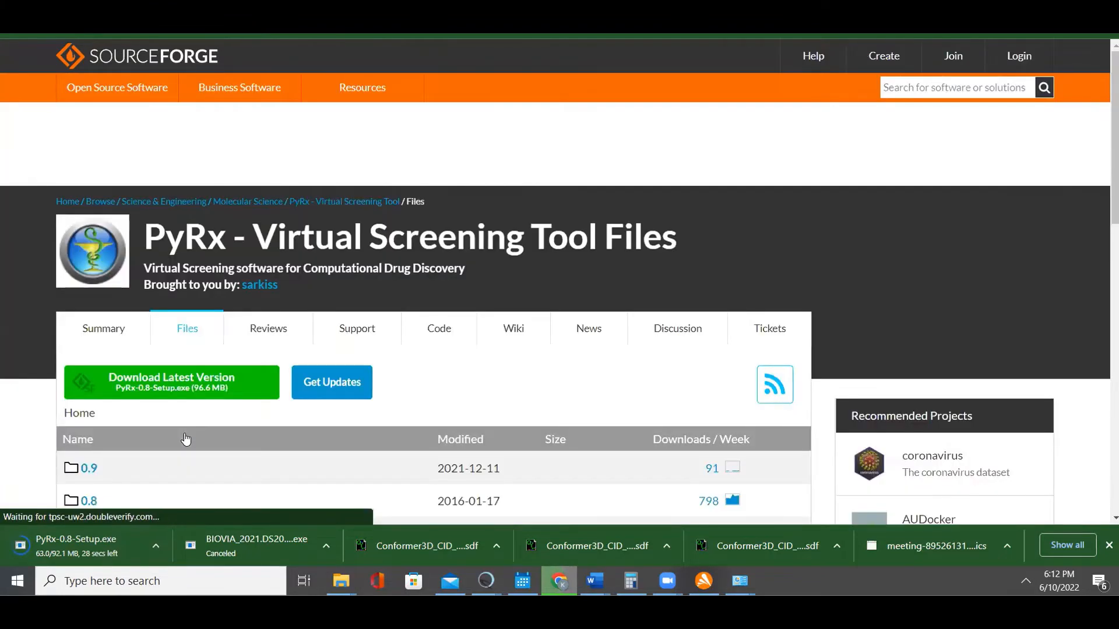
scroll("down", 3)
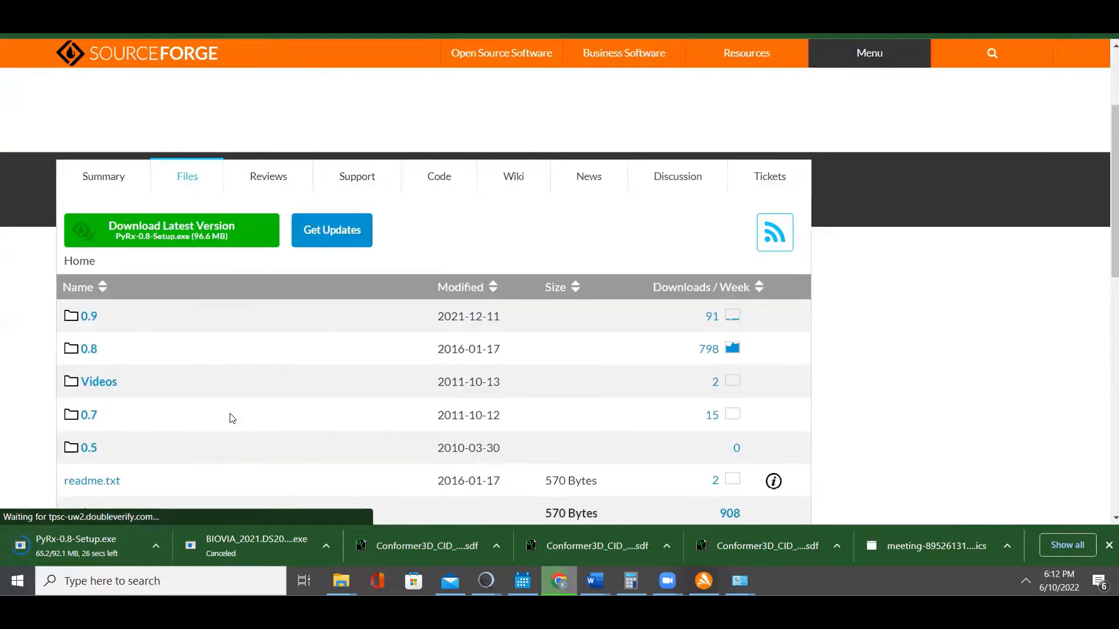
scroll("down", 3)
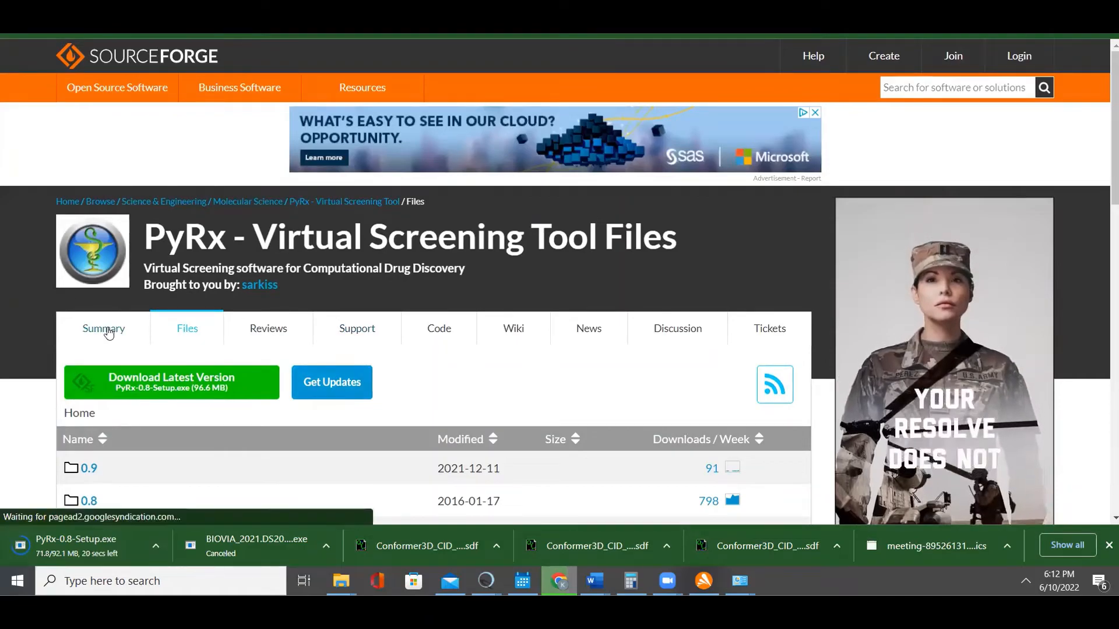
Return to the PyRx Summary page and open the downloaded PyRx-0.8-Setup.exe installer.
left_click(104, 328)
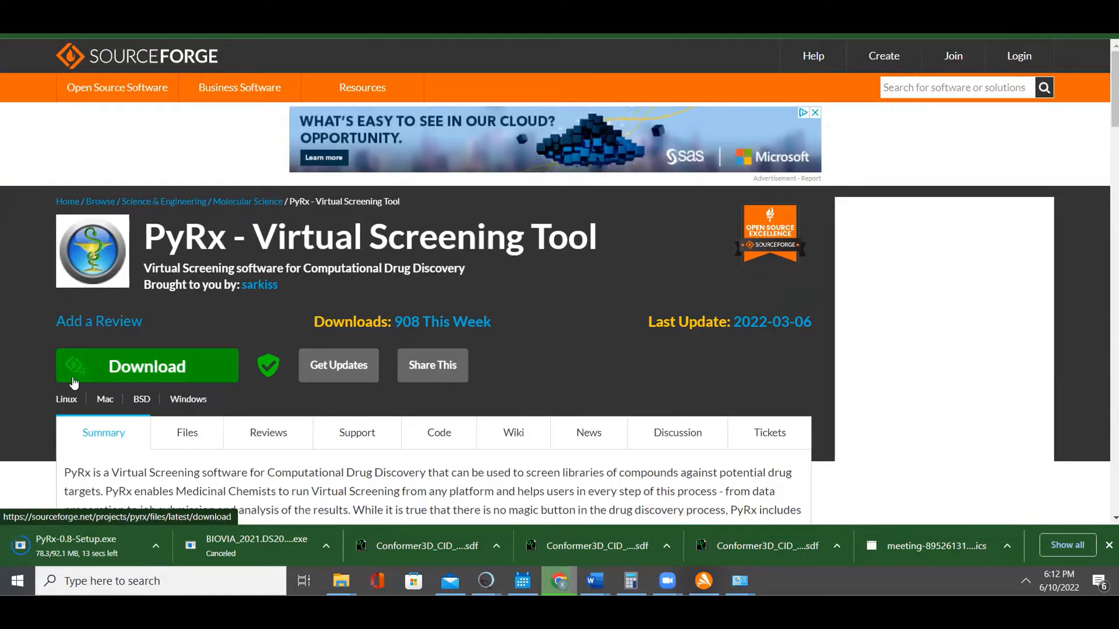
scroll("down", 3)
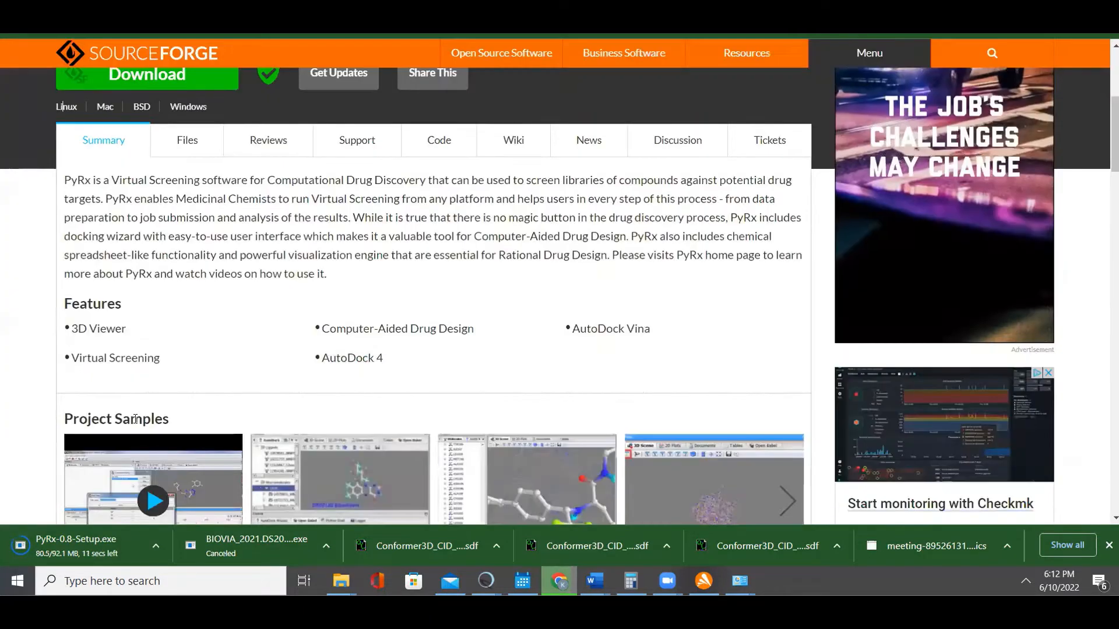
scroll("down", 3)
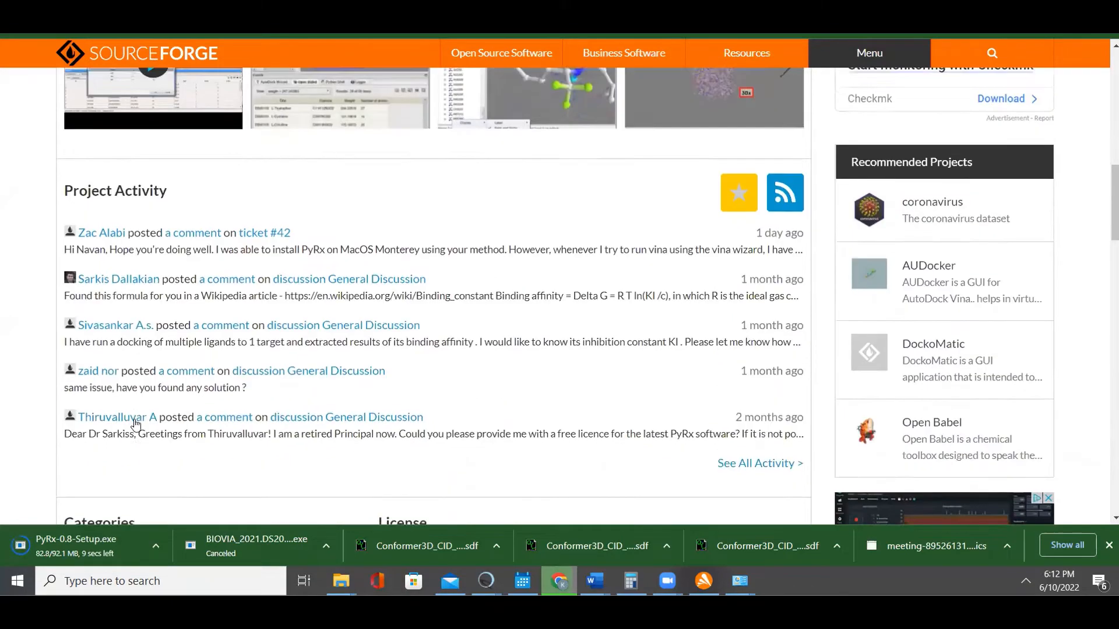
scroll("down", 3)
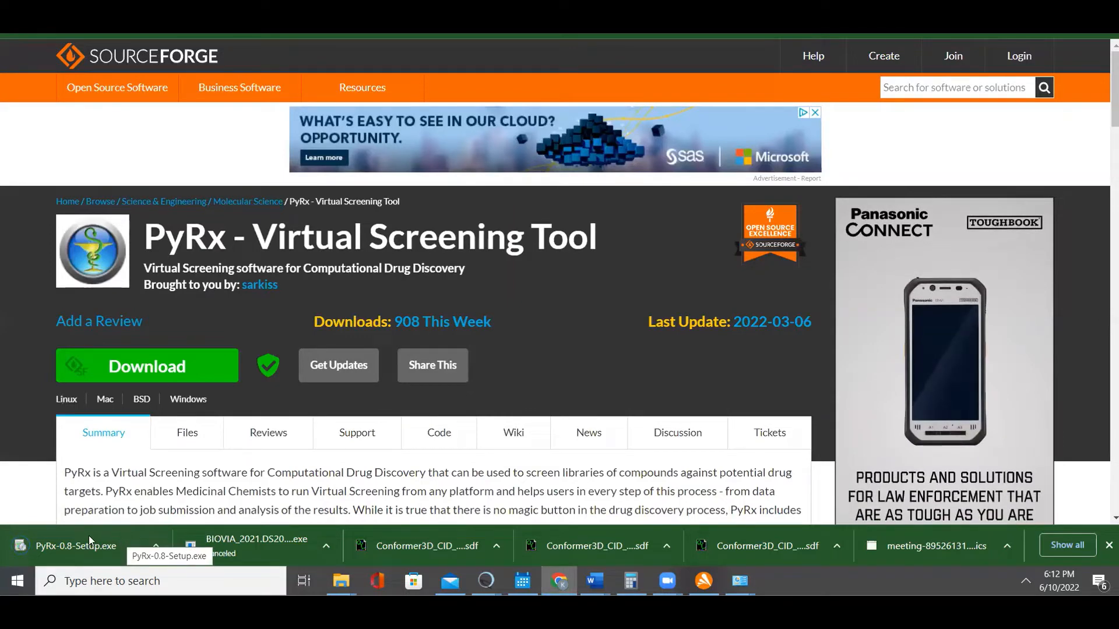
left_click(75, 546)
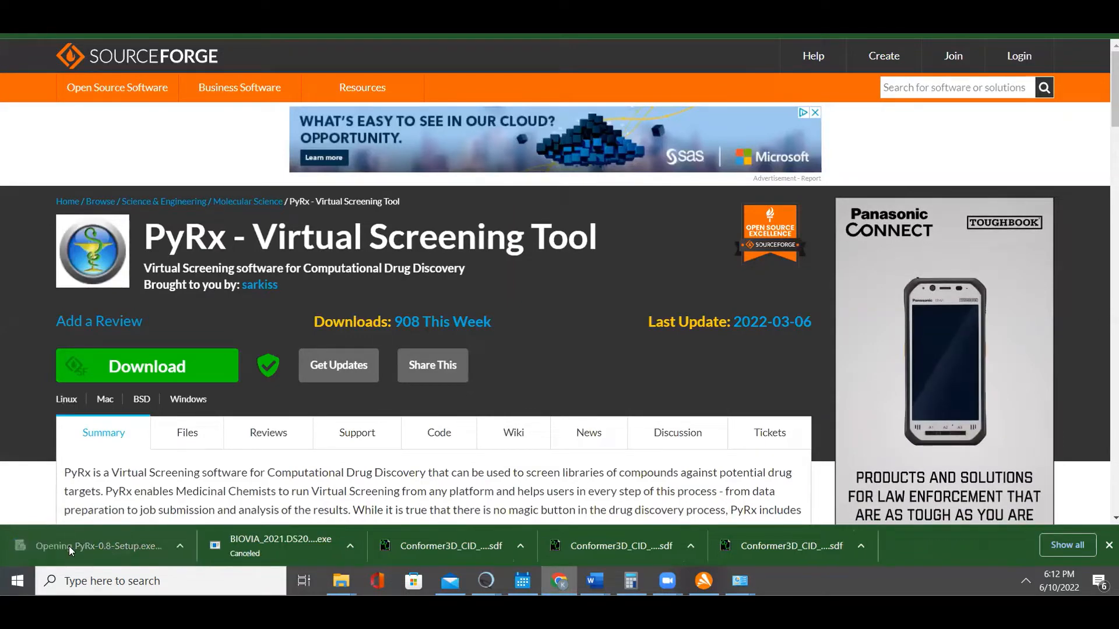
mouse_move(98, 546)
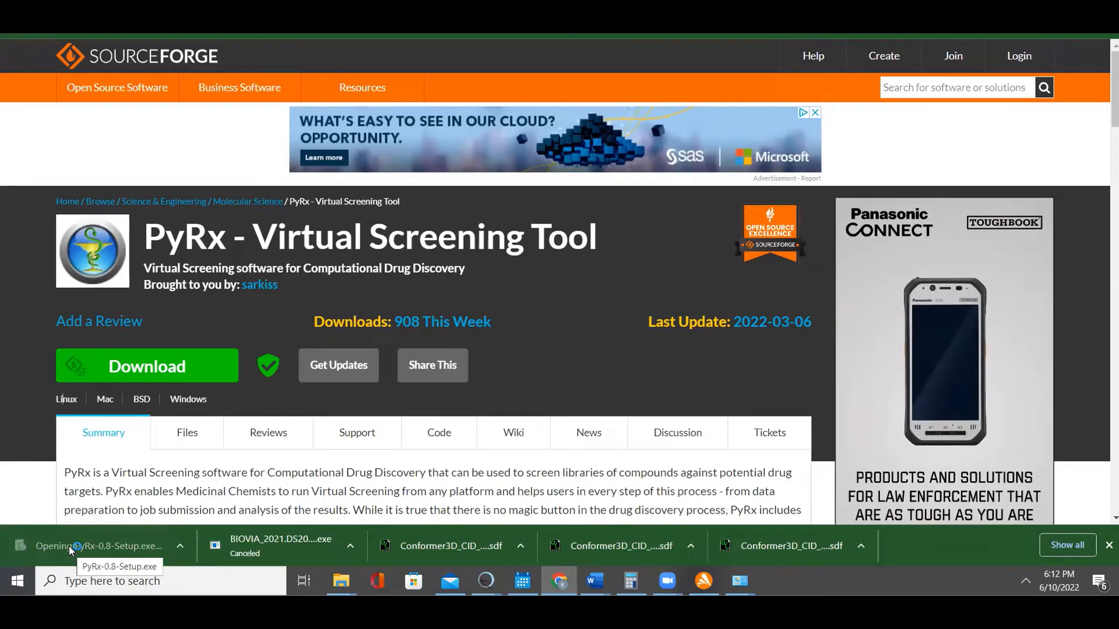